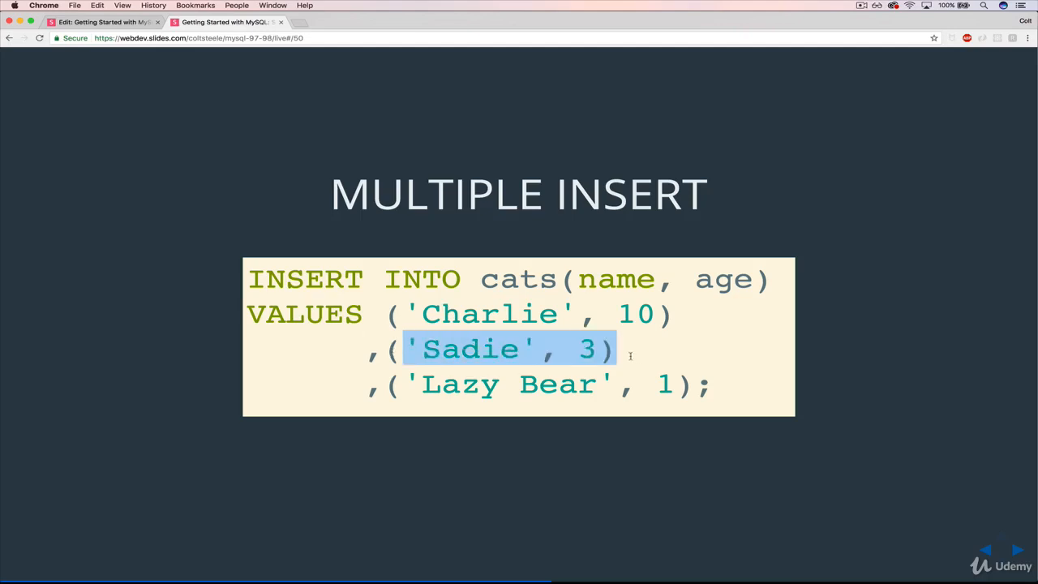
- Review the MULTIPLE INSERT slide, then switch to the Cloud9 MySQL terminal
{"action": "left_click", "coordinate": [373, 382]}
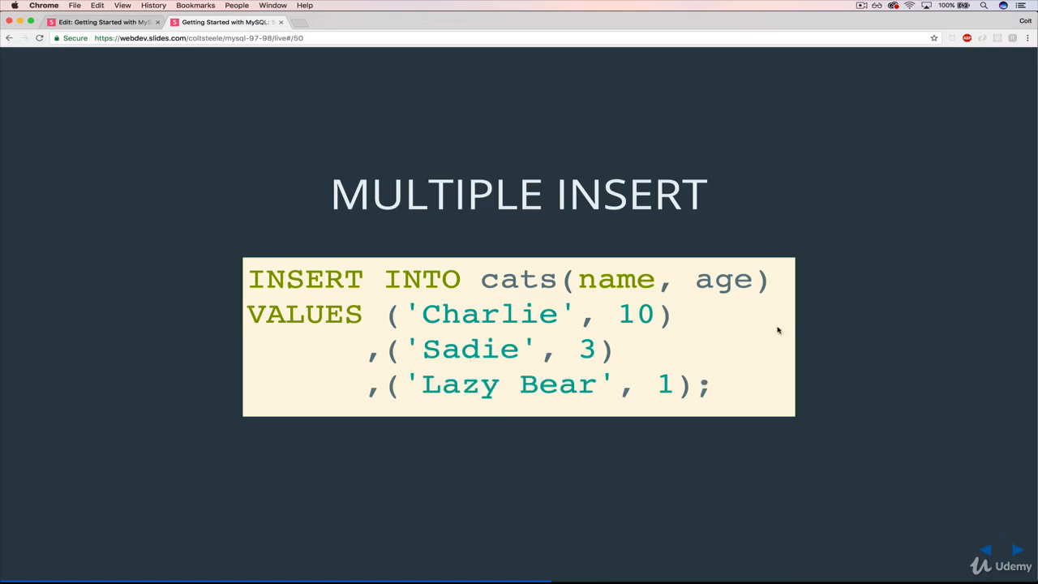
{"action": "mouse_move", "coordinate": [655, 327]}
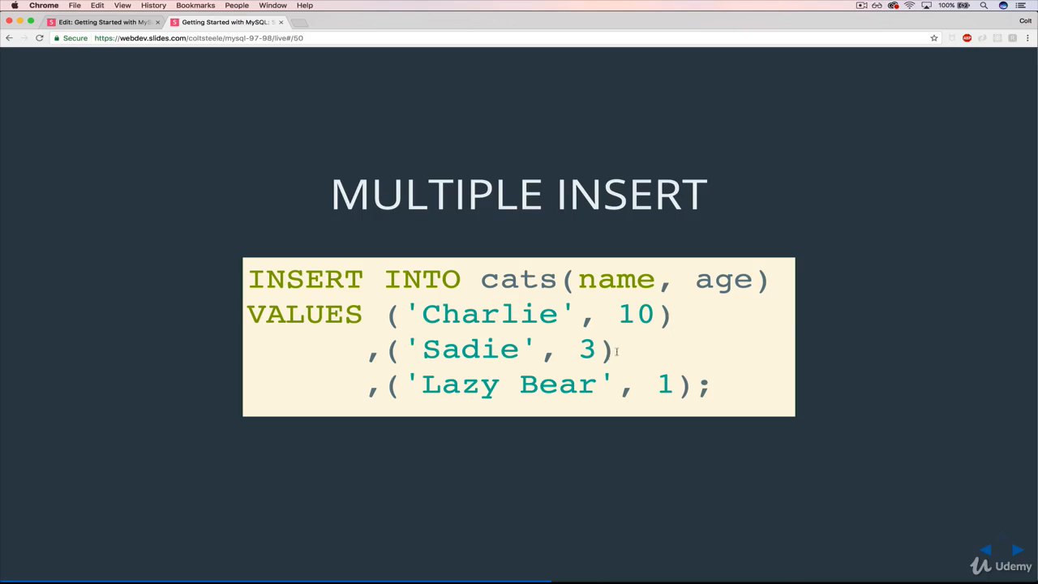
{"action": "mouse_move", "coordinate": [616, 356]}
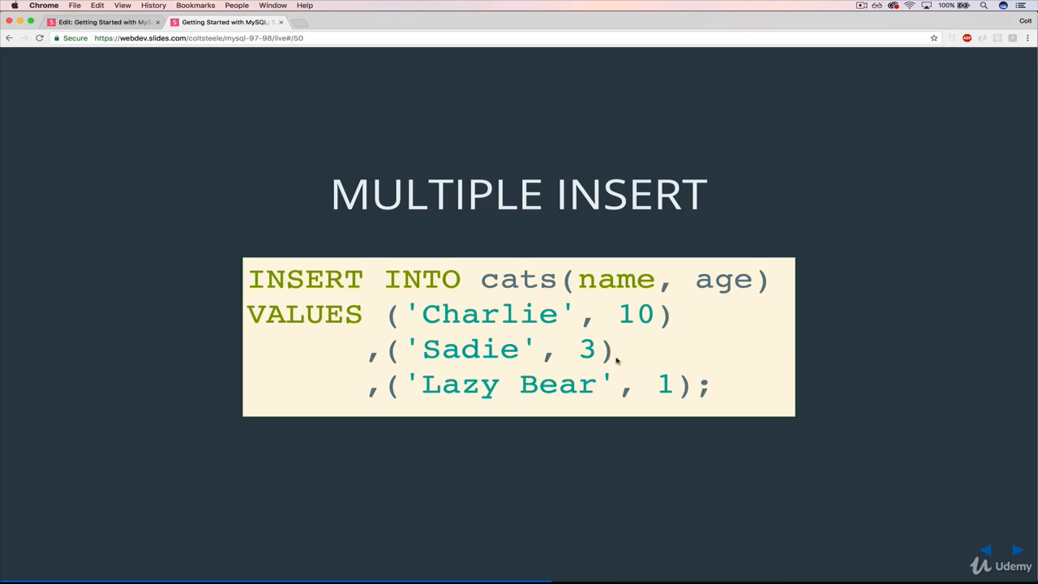
{"action": "mouse_move", "coordinate": [373, 363]}
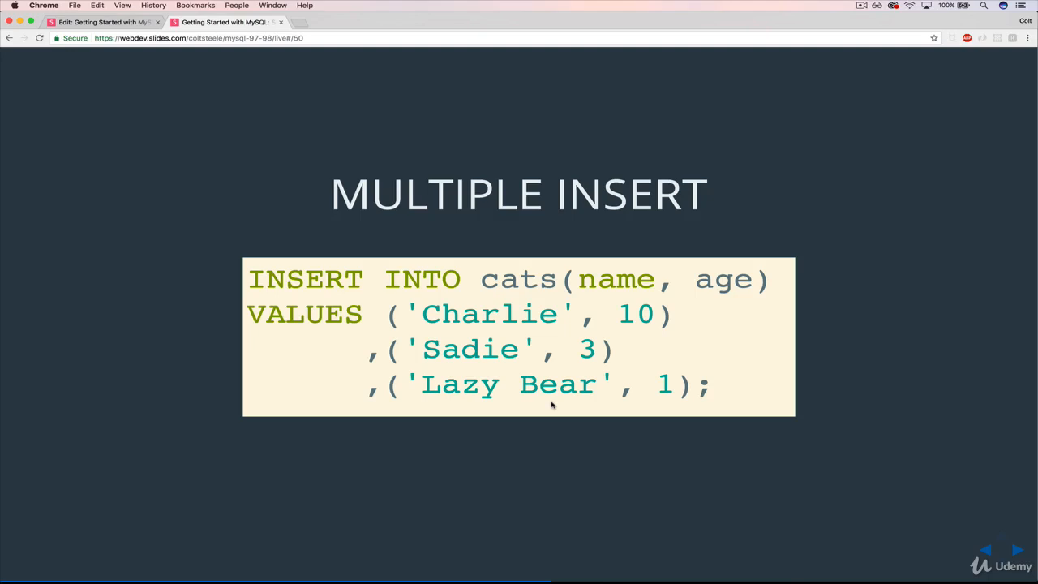
{"action": "left_click", "coordinate": [217, 23]}
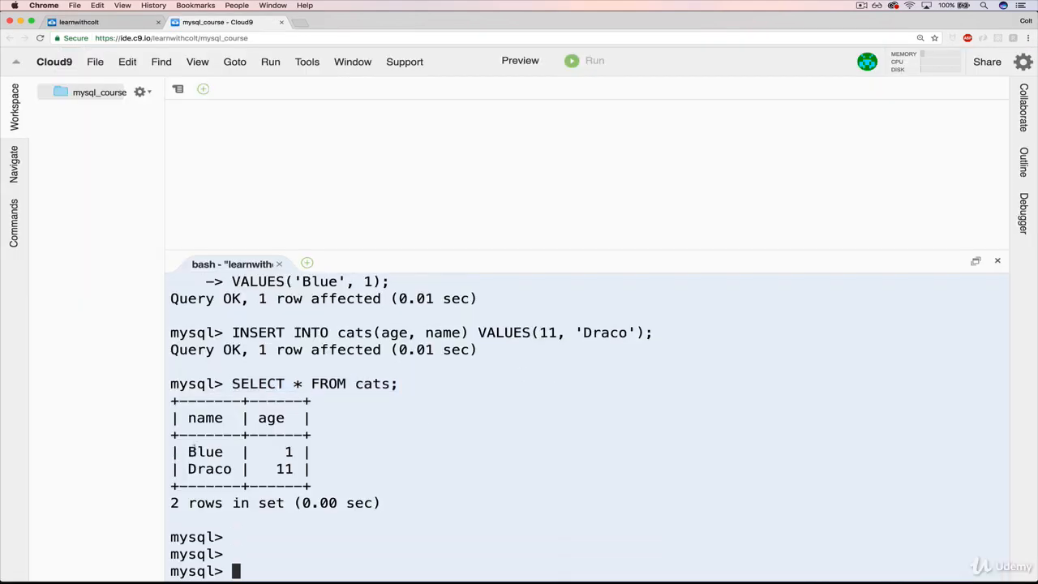
- Start INSERT INTO cats(name, age) VALUES with the first row ('Peanut', 2)
{"action": "type", "text": "I"}
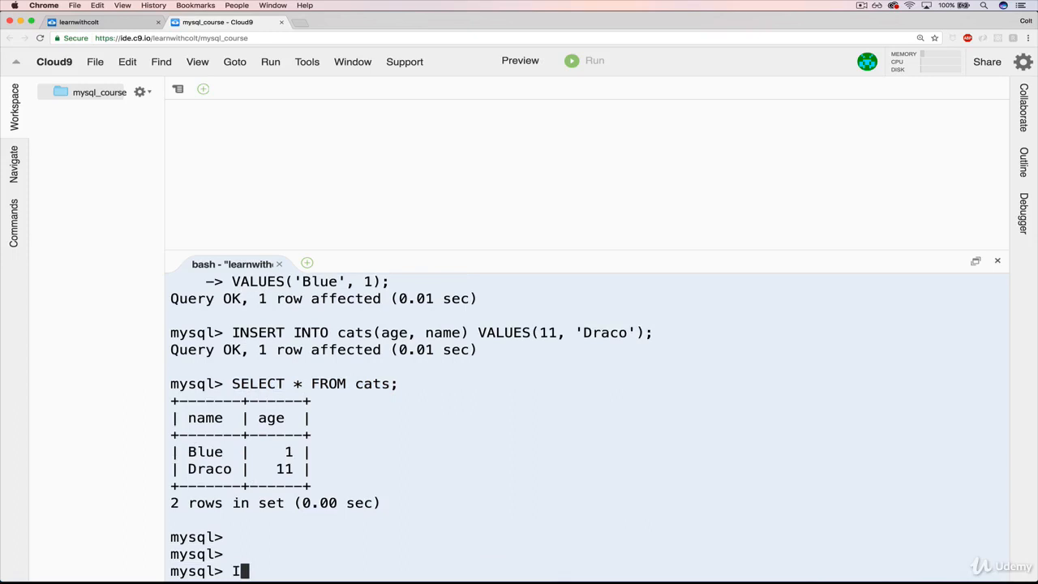
{"action": "type", "text": "NSERT INTO cats"}
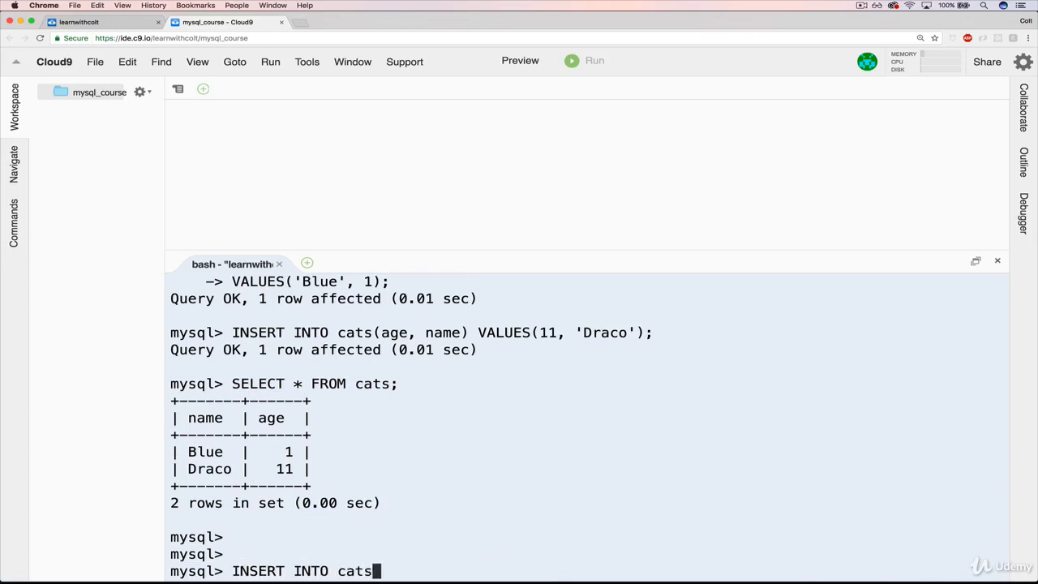
{"action": "type", "text": "(na"}
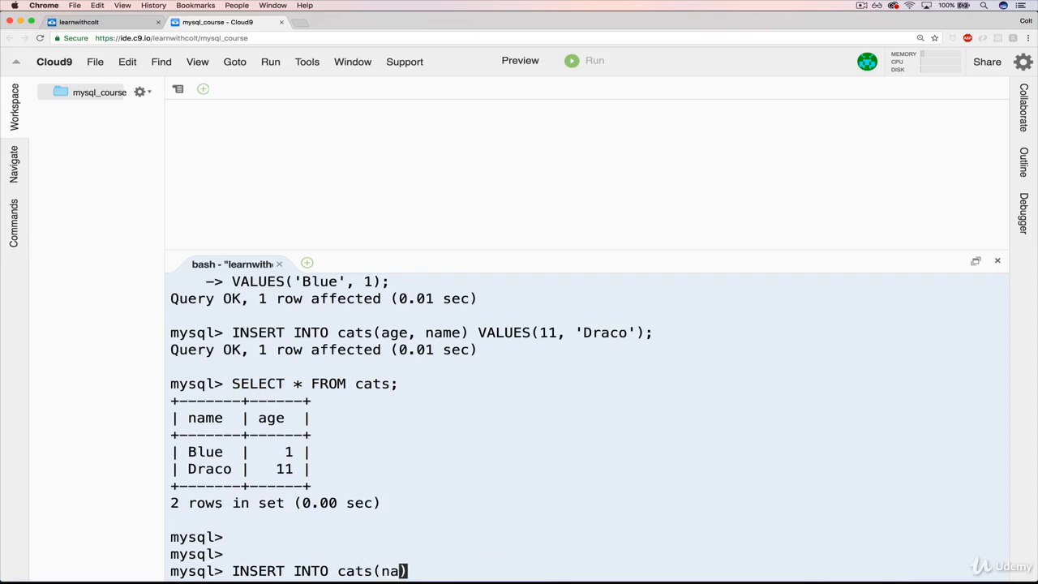
{"action": "type", "text": "me, age)"}
{"action": "type", "text": "VALUES"}
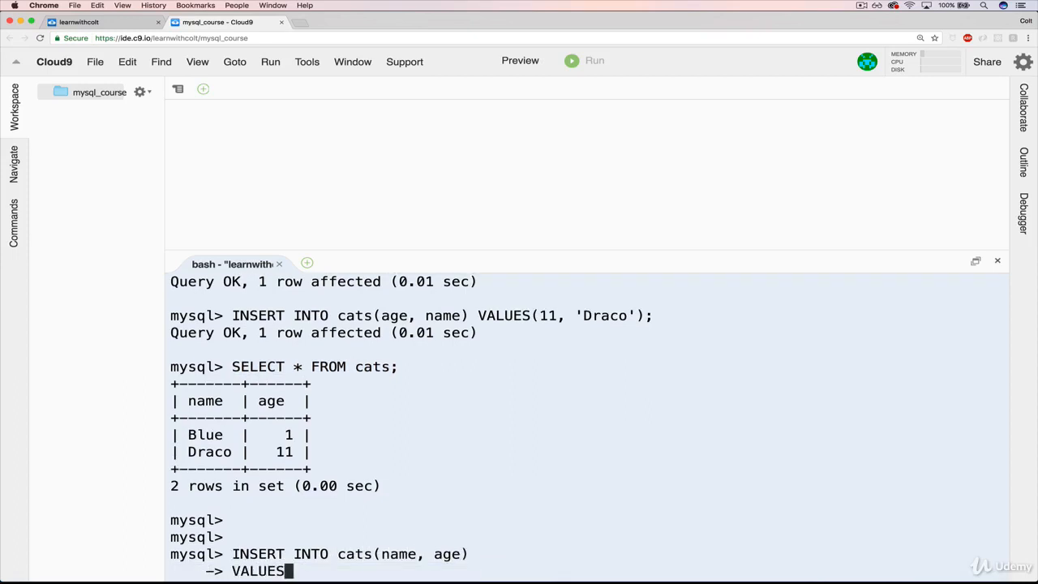
{"action": "type", "text": "()"}
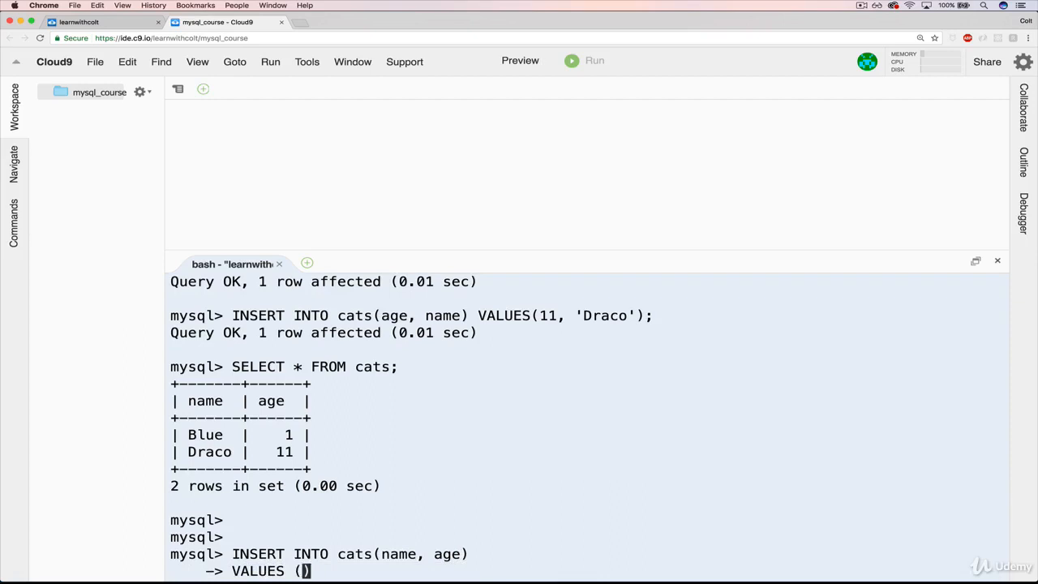
{"action": "type", "text": "'"}
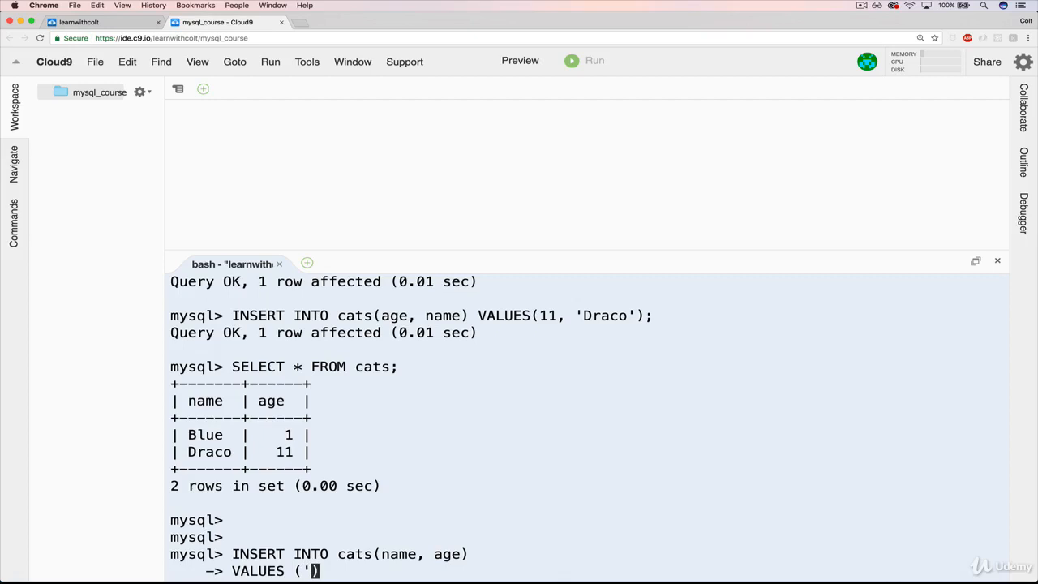
{"action": "type", "text": "pea"}
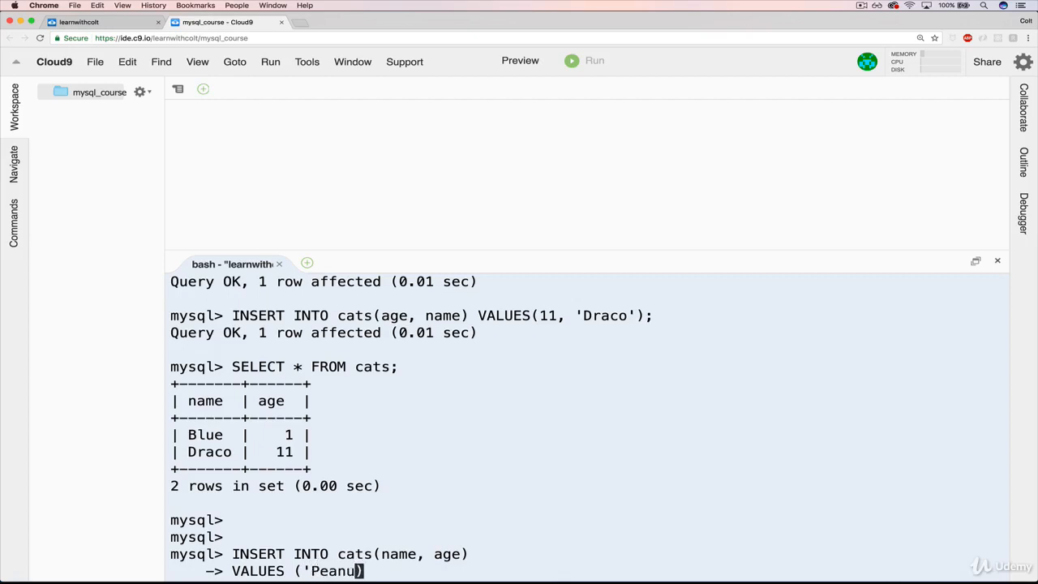
{"action": "type", "text": "', 2"}
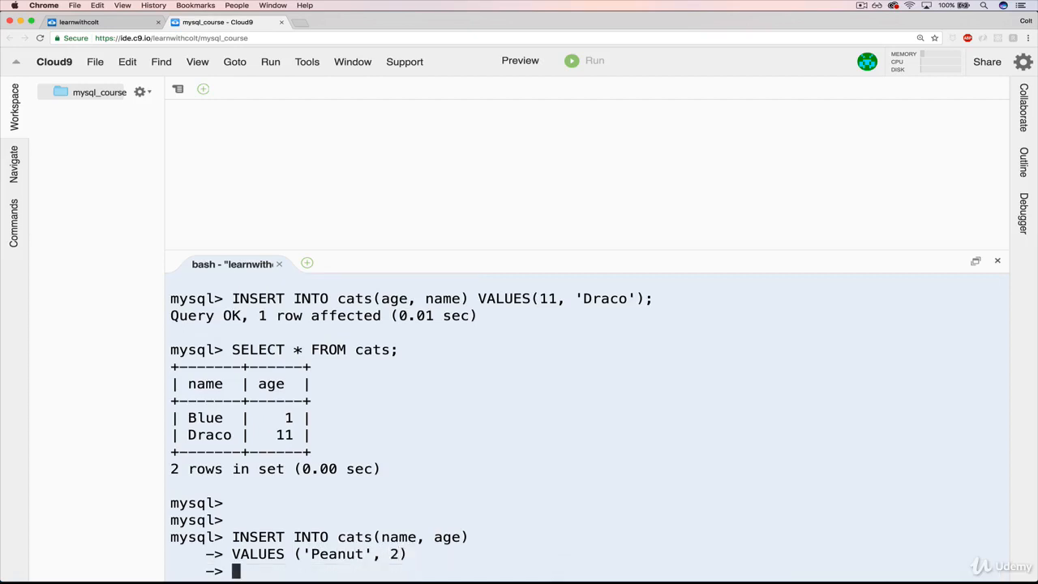
{"action": "type", "text": ","}
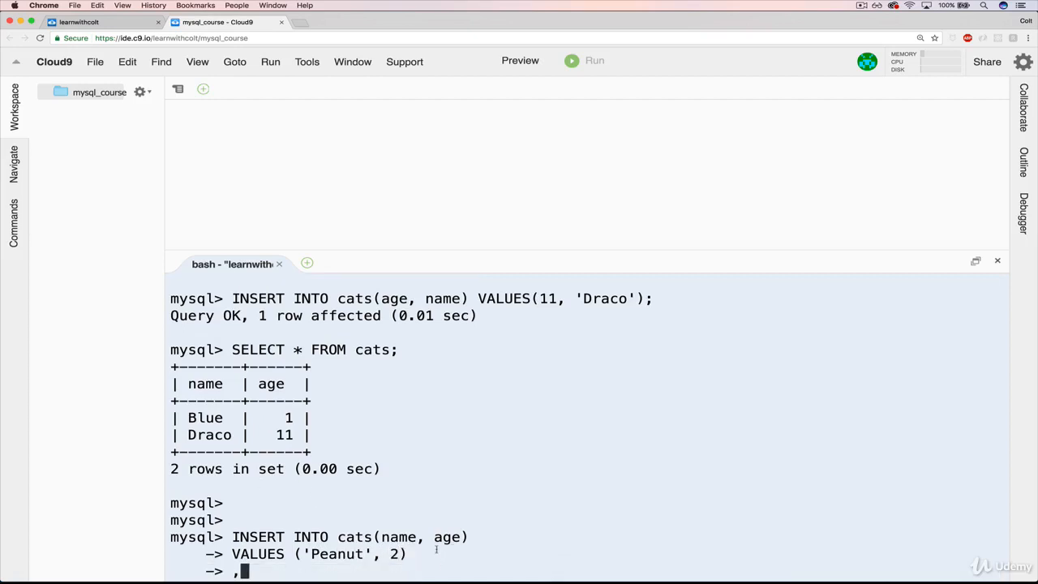
{"action": "type", "text": "()"}
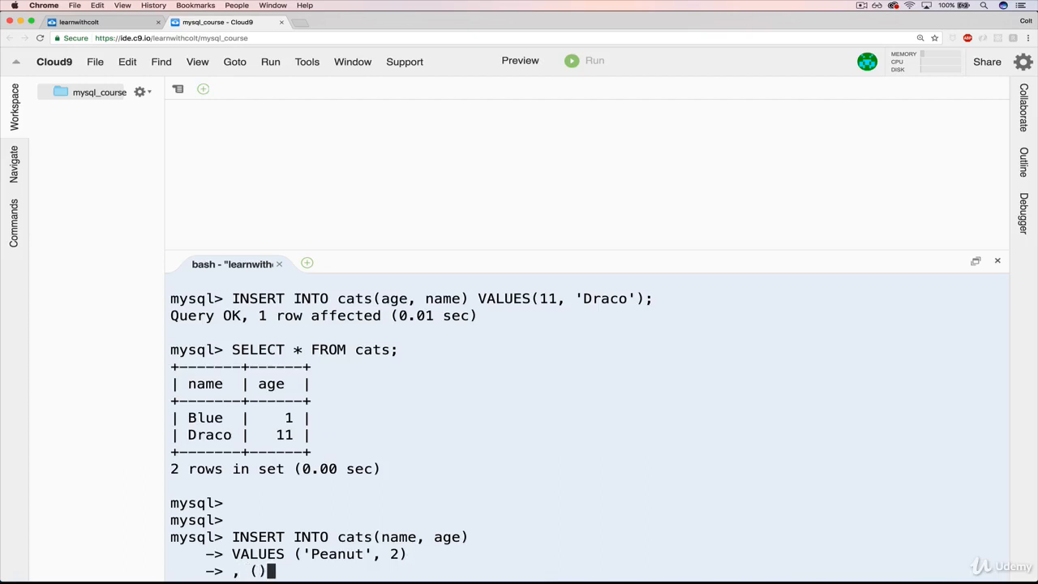
{"action": "key", "text": "Backspace"}
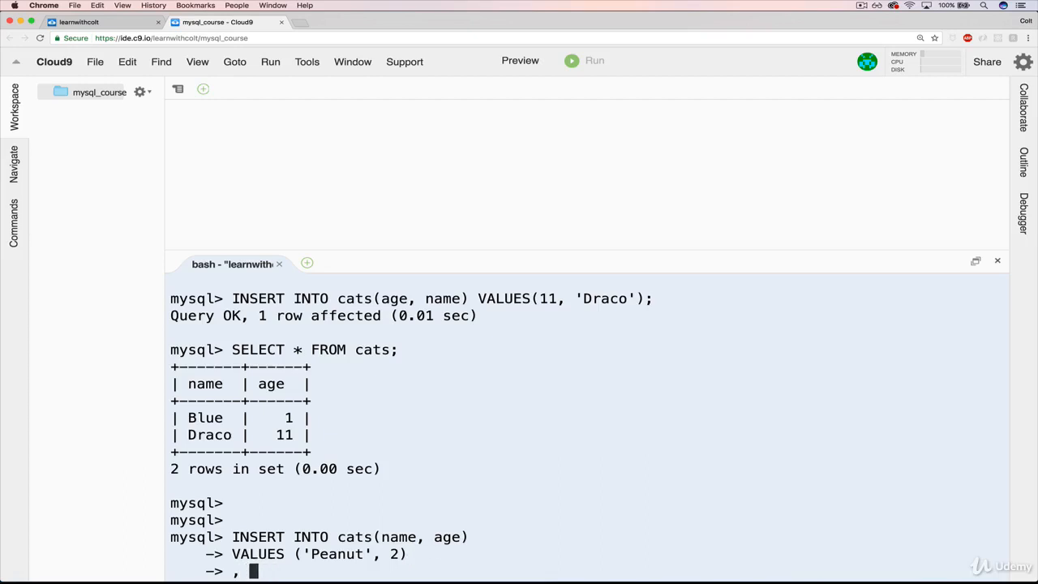
- Add rows ('Butter', 4) and ('Jelly', 7) and end the statement with a semicolon
{"action": "type", "text": "('B"}
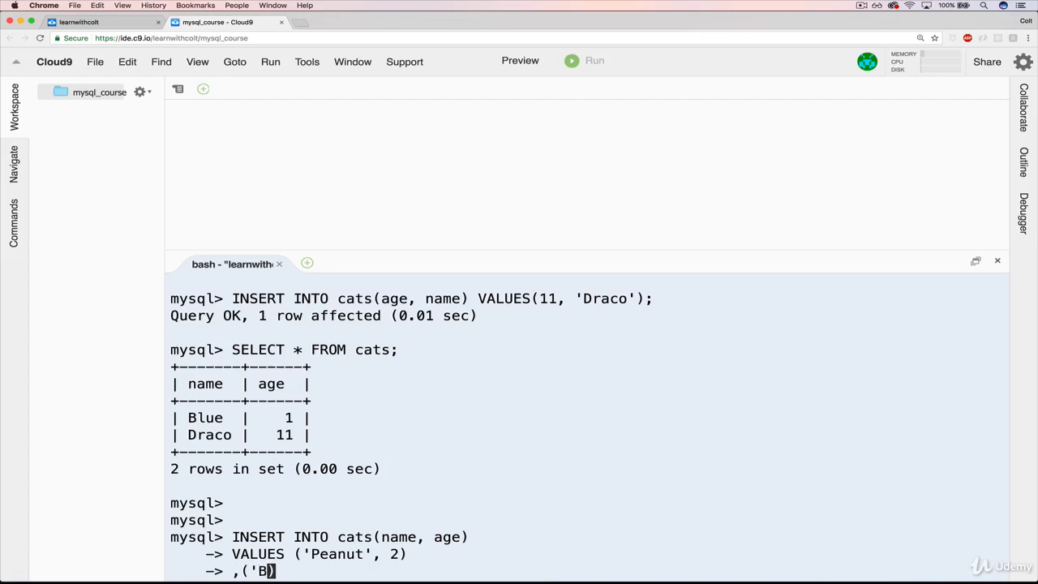
{"action": "type", "text": "utter',"}
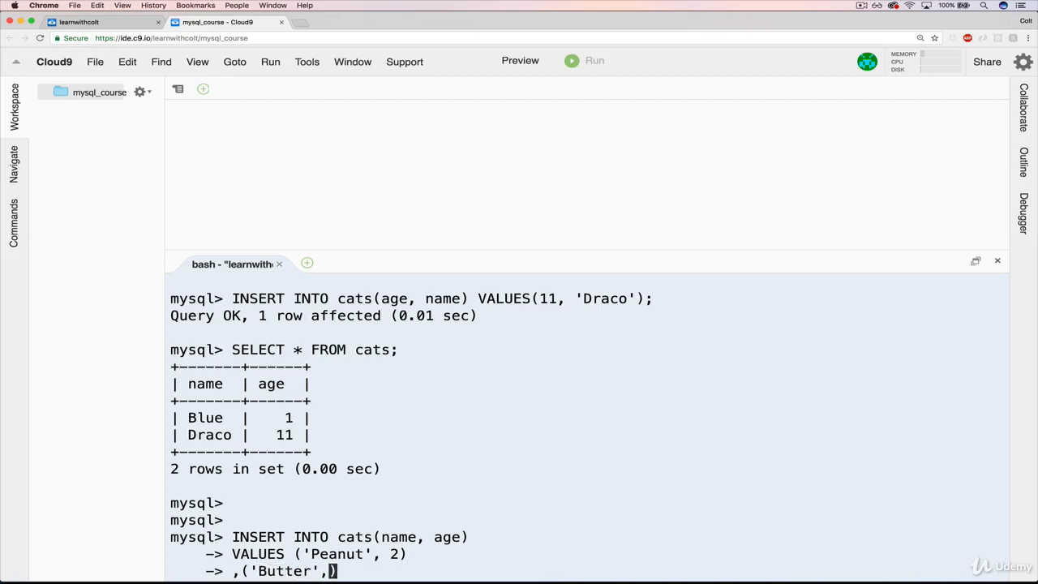
{"action": "type", "text": "4)"}
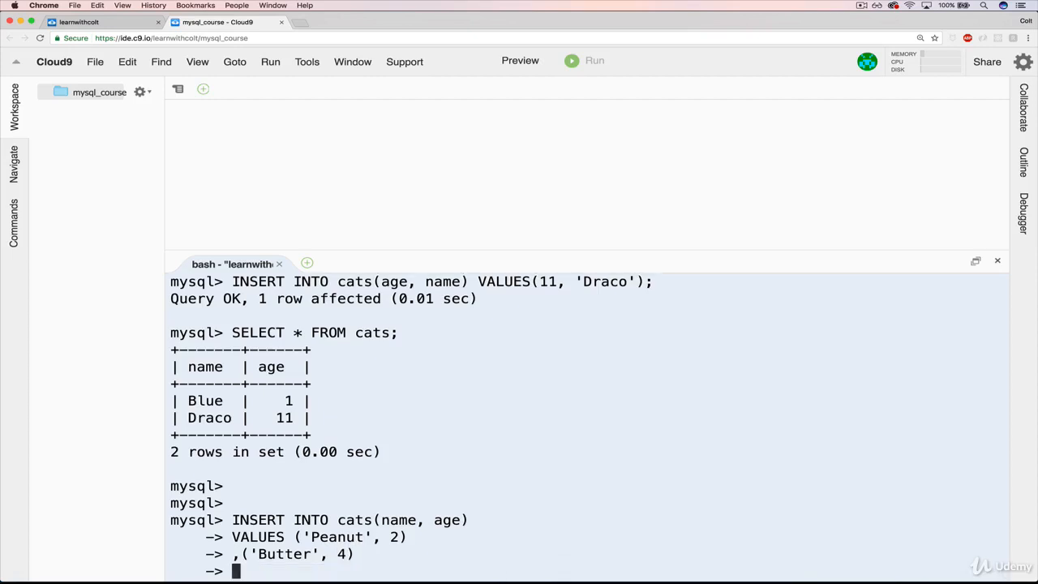
{"action": "type", "text": ","}
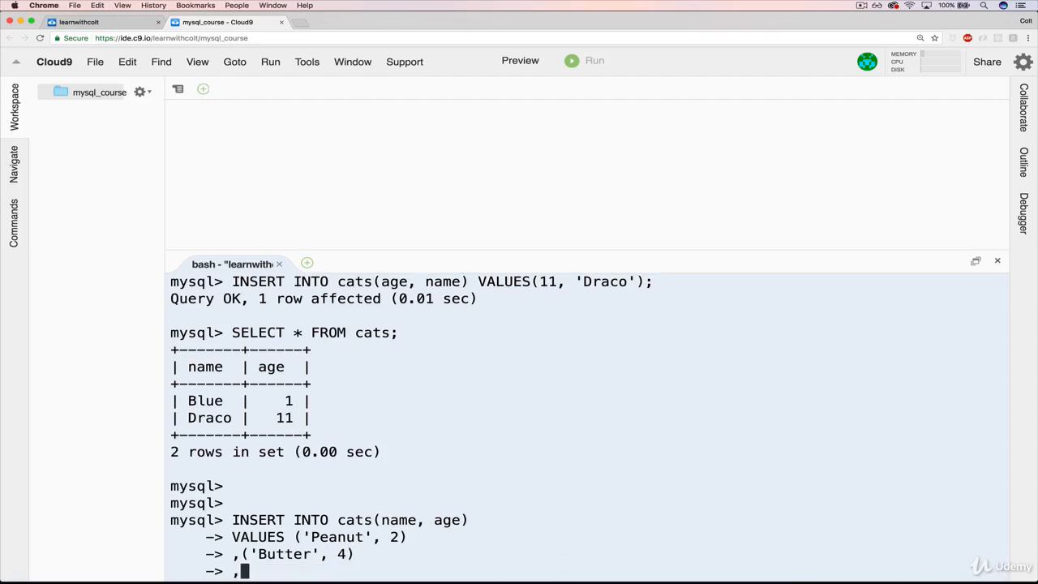
{"action": "type", "text": "("}
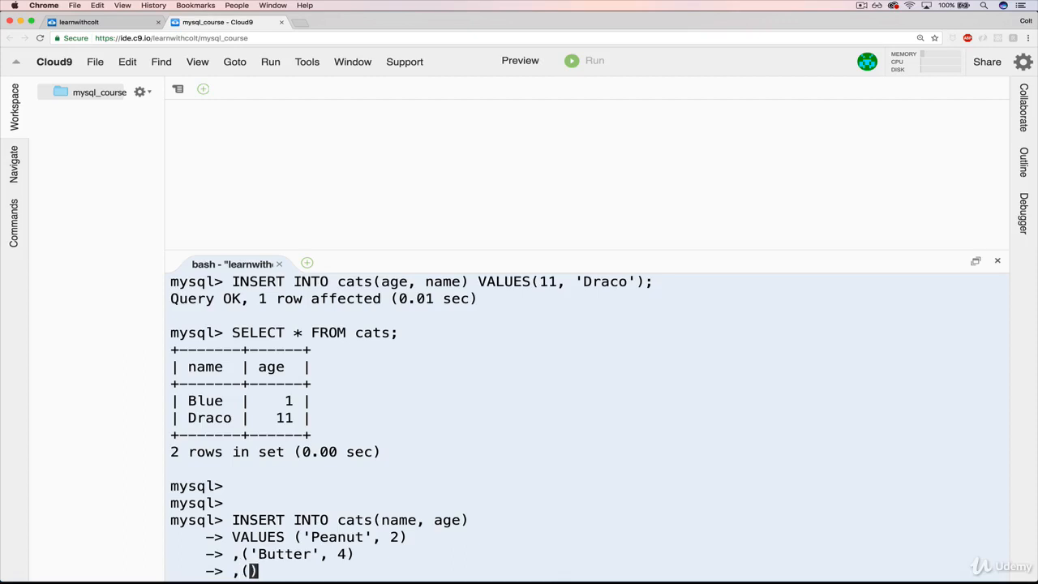
{"action": "type", "text": "'"}
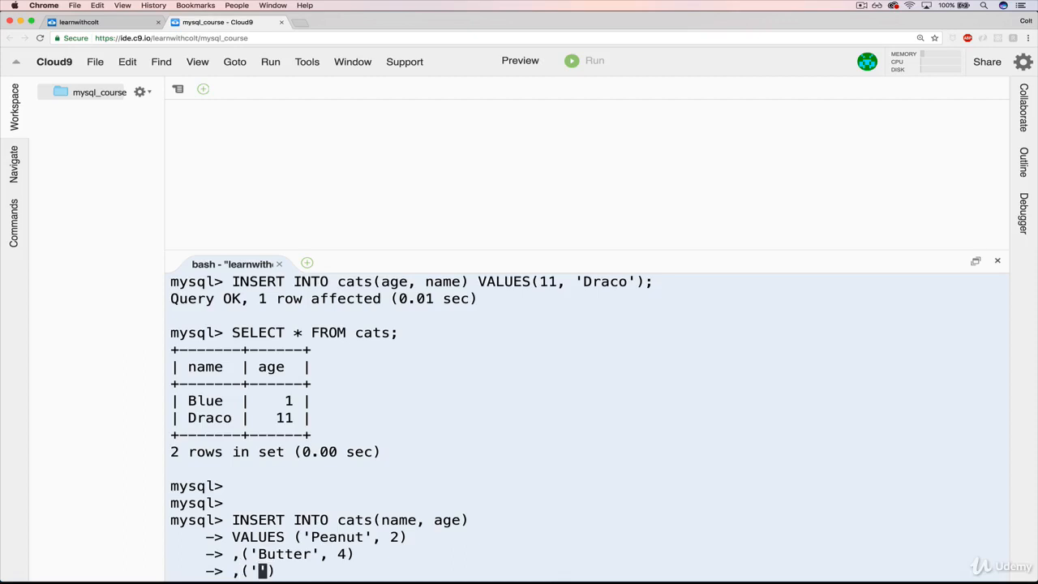
{"action": "type", "text": "Jelly"}
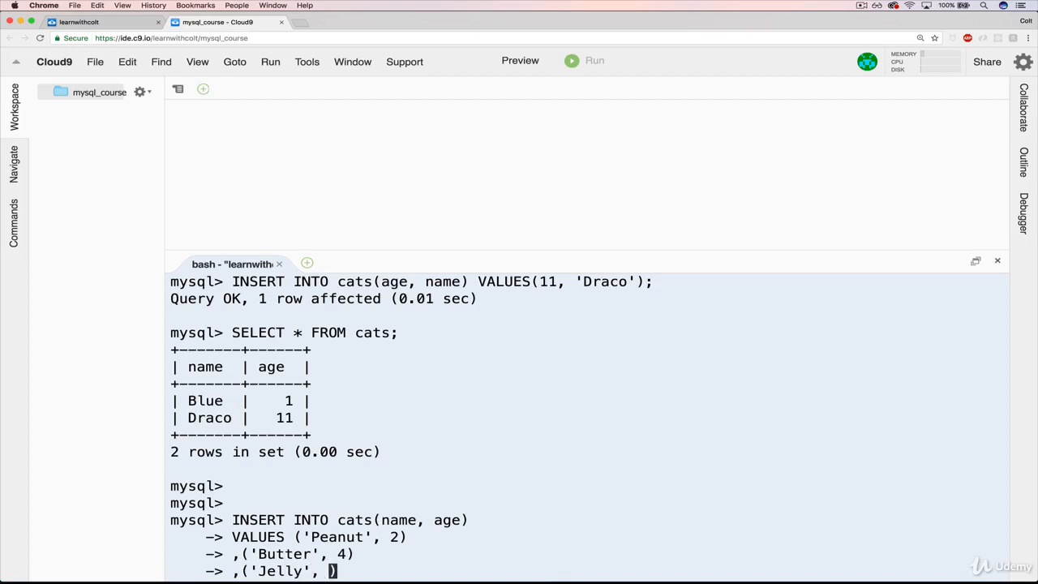
{"action": "type", "text": "7)."}
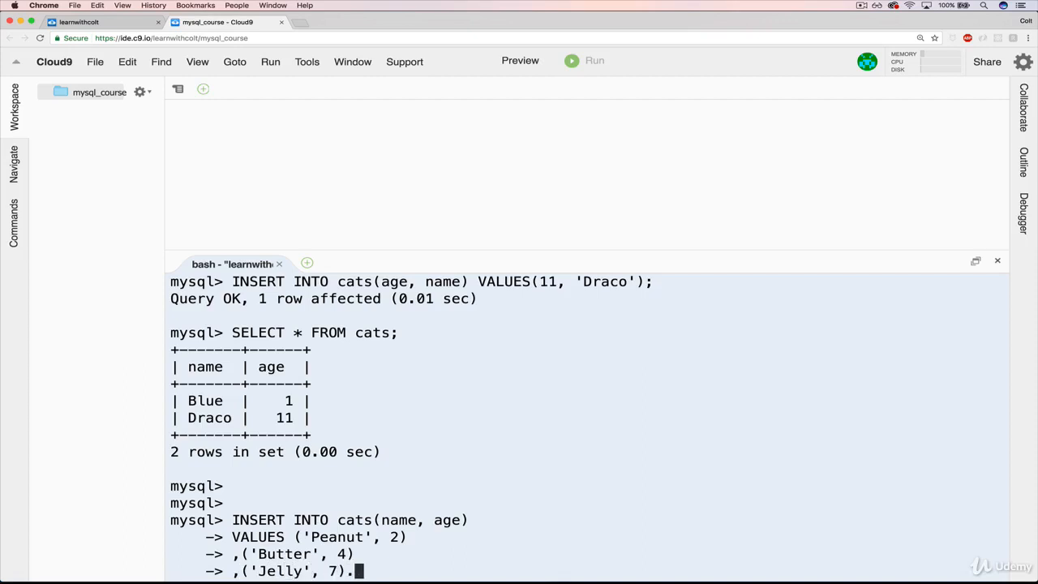
{"action": "type", "text": ";"}
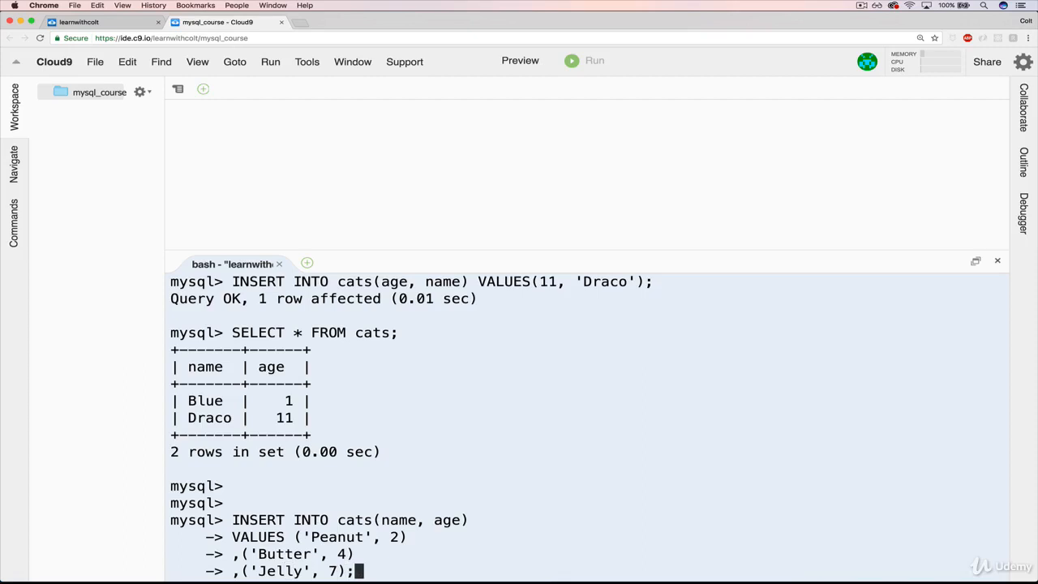
- Run the three-row insert, then SELECT * FROM cats to list all five cats
{"action": "key", "text": "Return"}
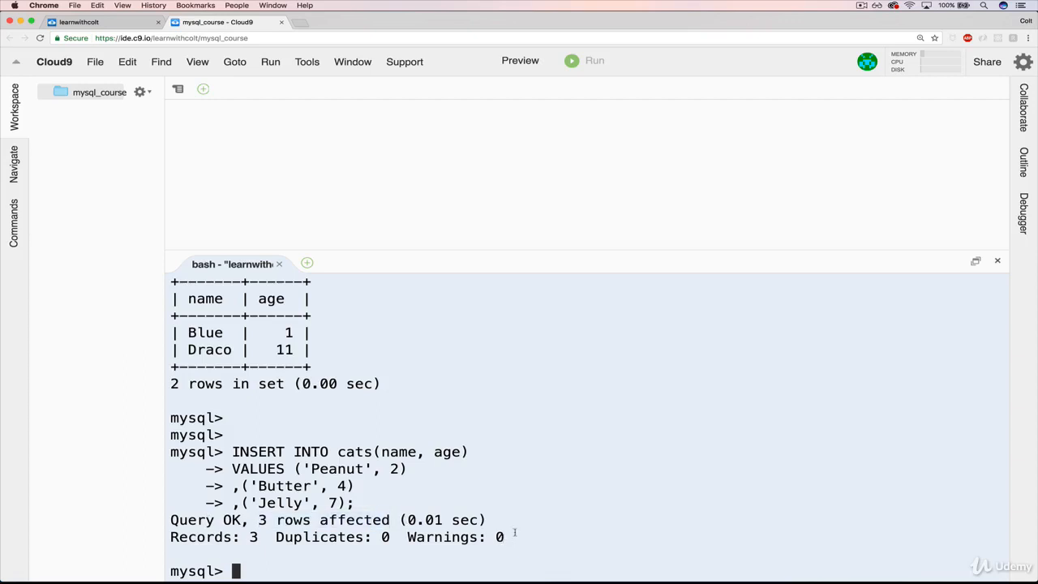
{"action": "type", "text": "SELE"}
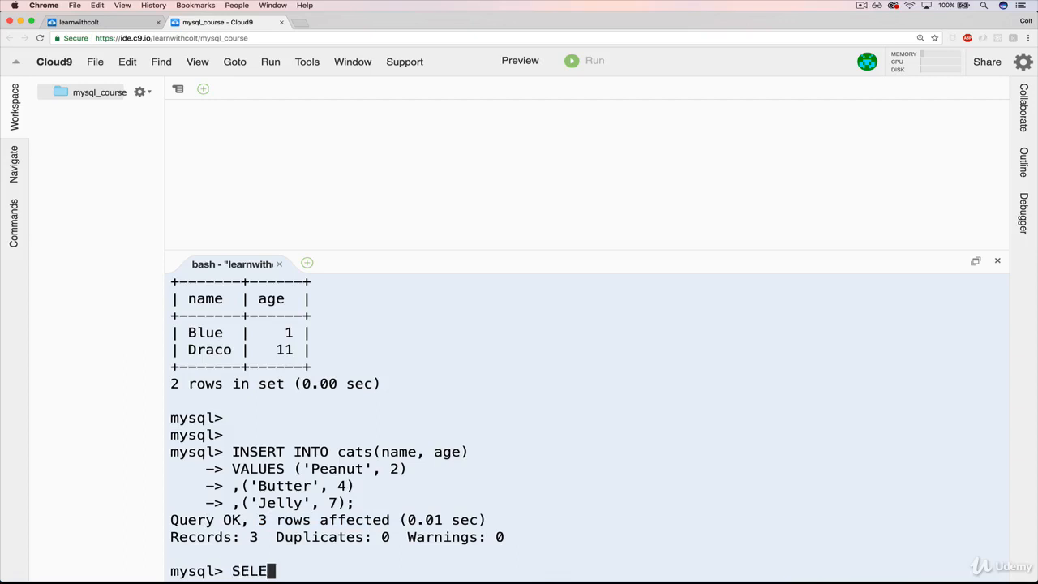
{"action": "type", "text": "CT * from cats"}
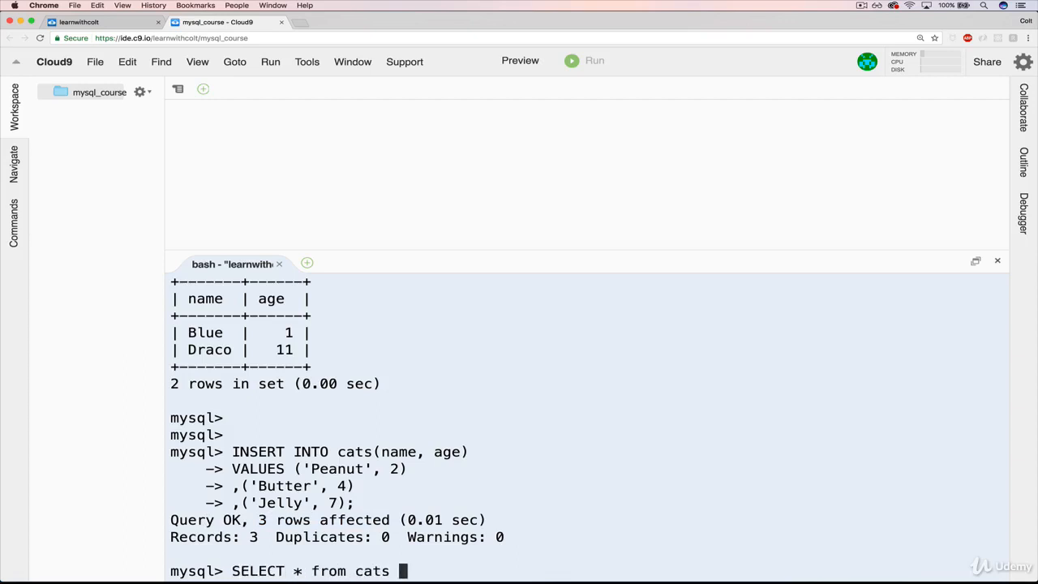
{"action": "key", "text": "Backspace"}
{"action": "type", "text": "FROM"}
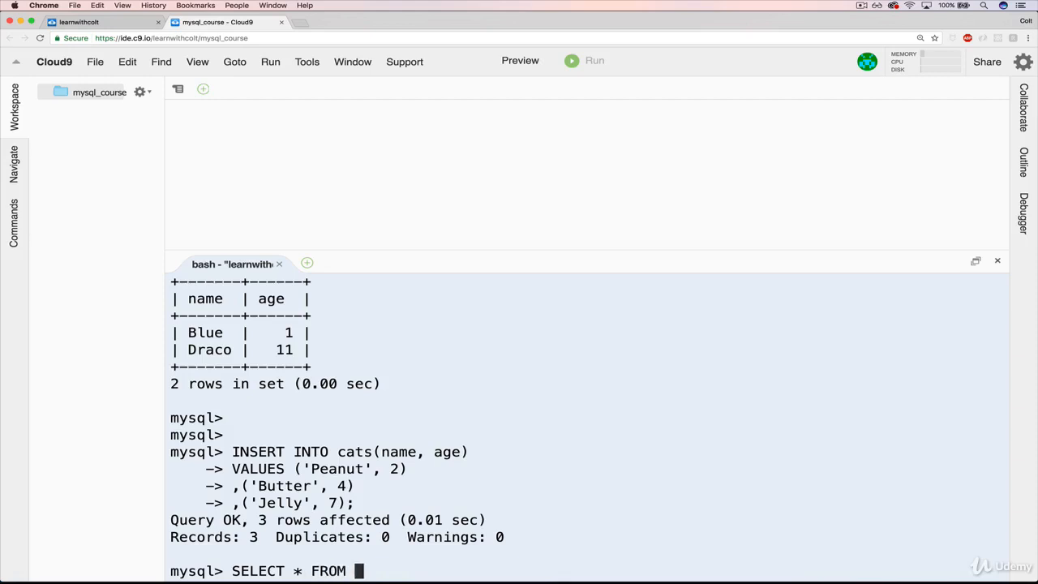
{"action": "type", "text": "cats;"}
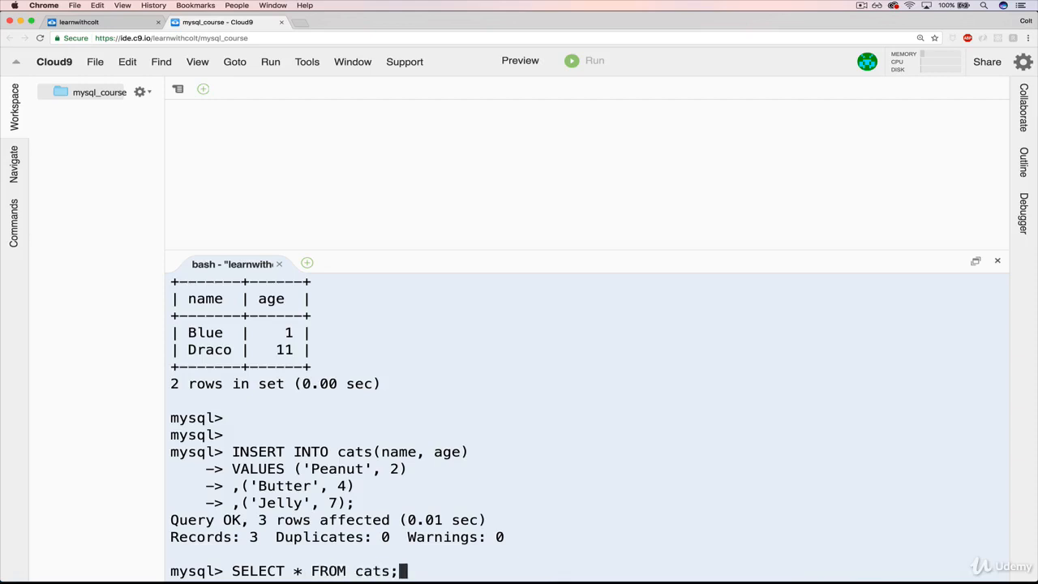
{"action": "key", "text": "Return"}
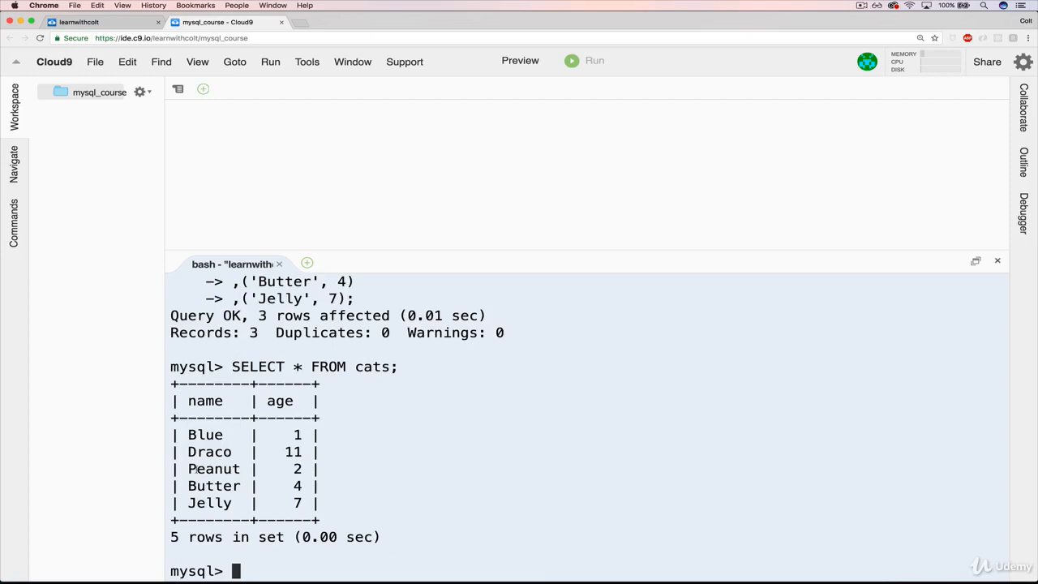
- Highlight the new Peanut, Butter and Jelly rows in the query output
{"action": "left_click_drag", "start_coordinate": [188, 469], "coordinate": [341, 503]}
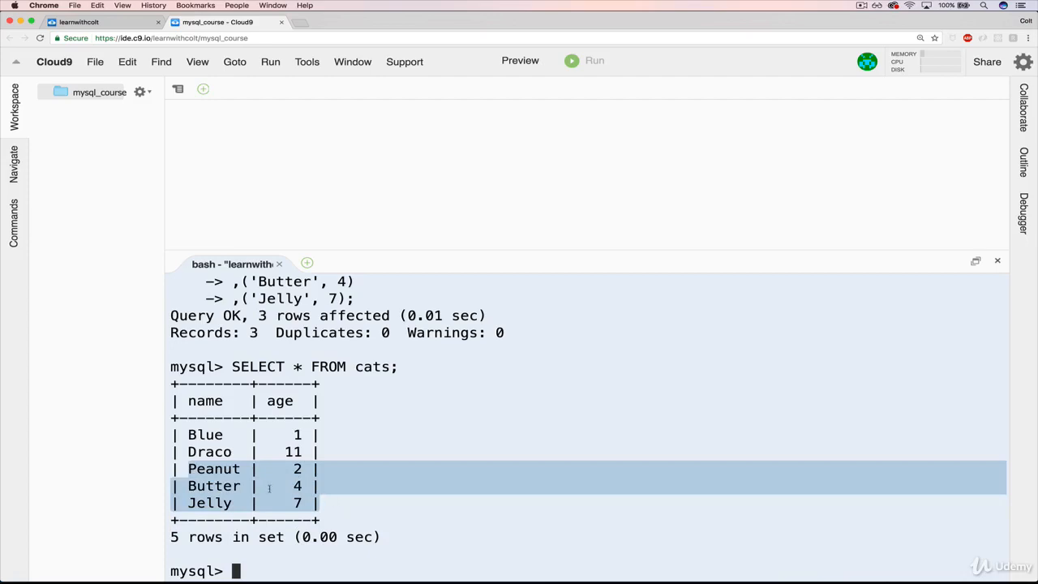
{"action": "mouse_move", "coordinate": [330, 482]}
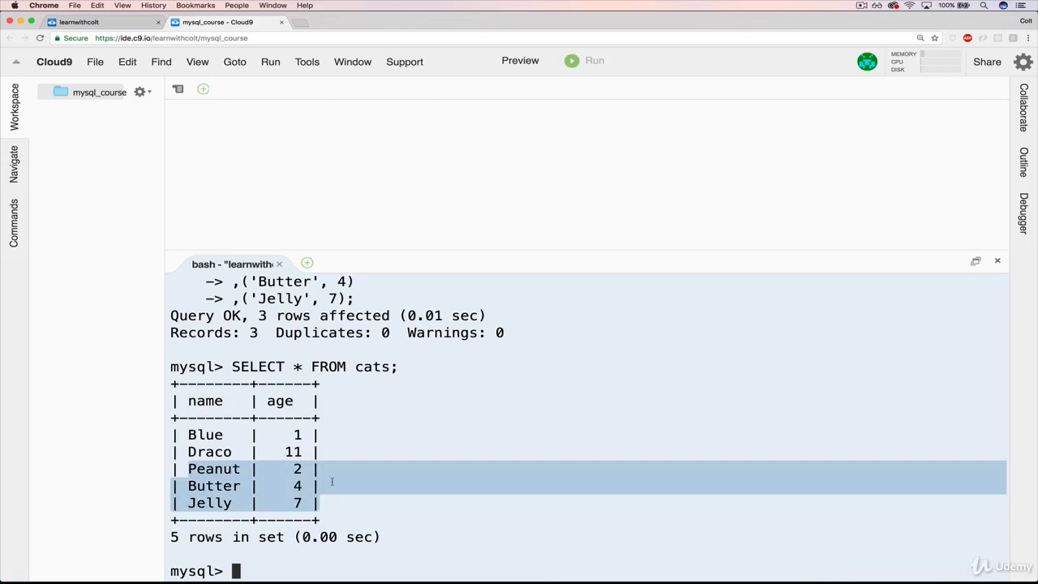
{"action": "scroll", "scroll_direction": "up", "scroll_amount": 3}
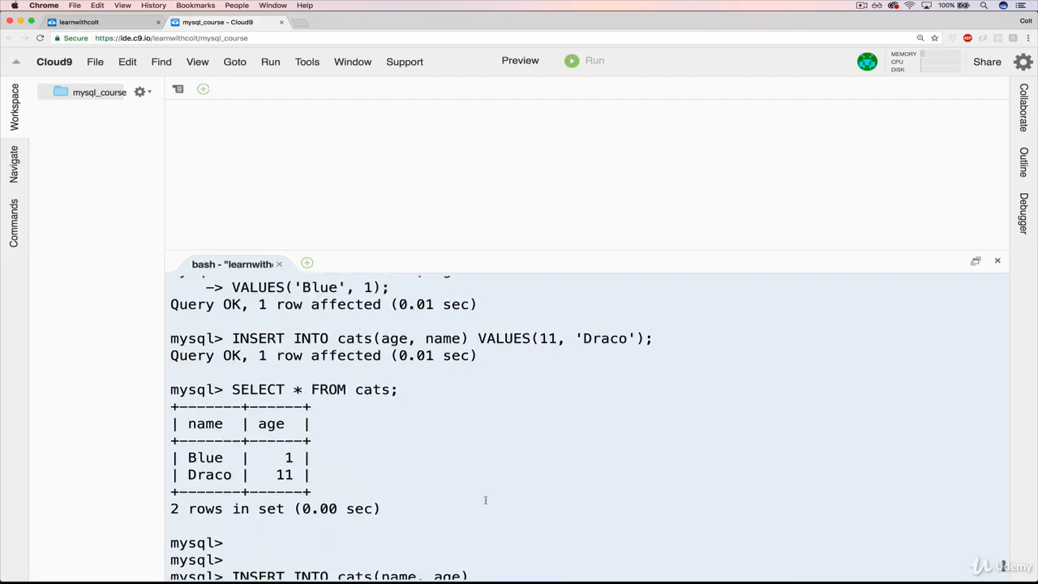